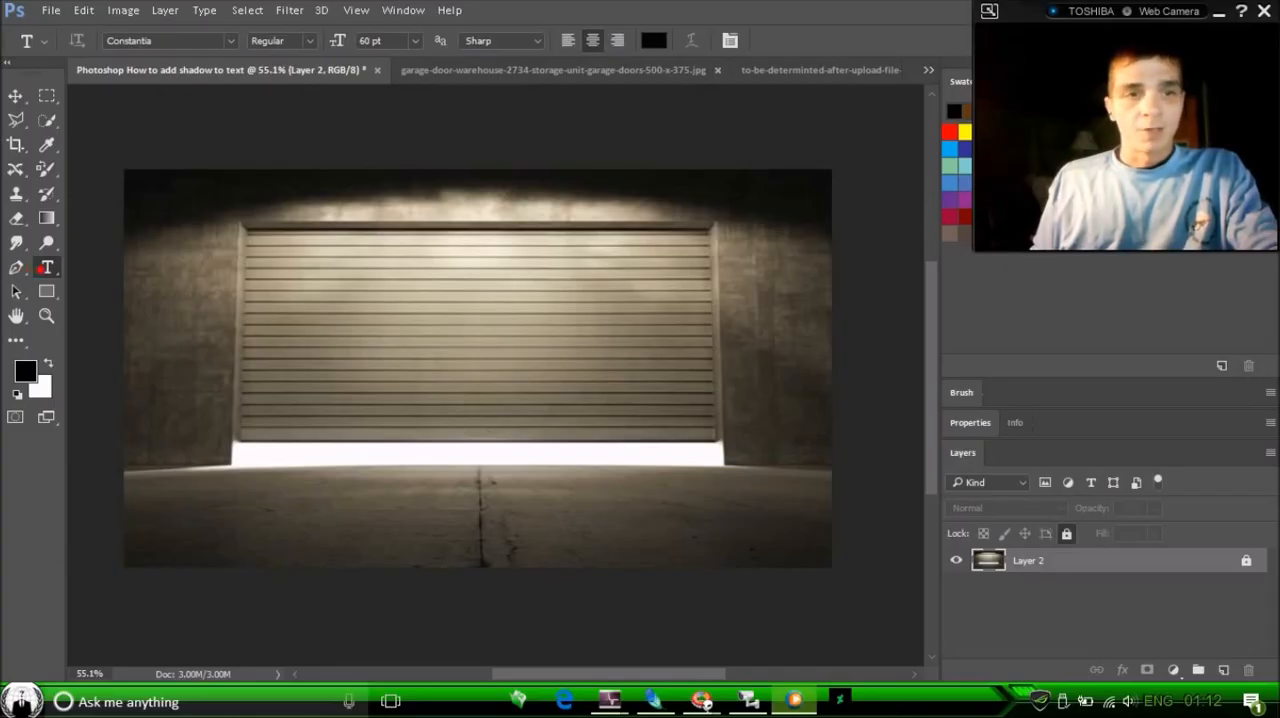
Place the word TEXT in black Constantia over the garage door photo.
text(TEXT)
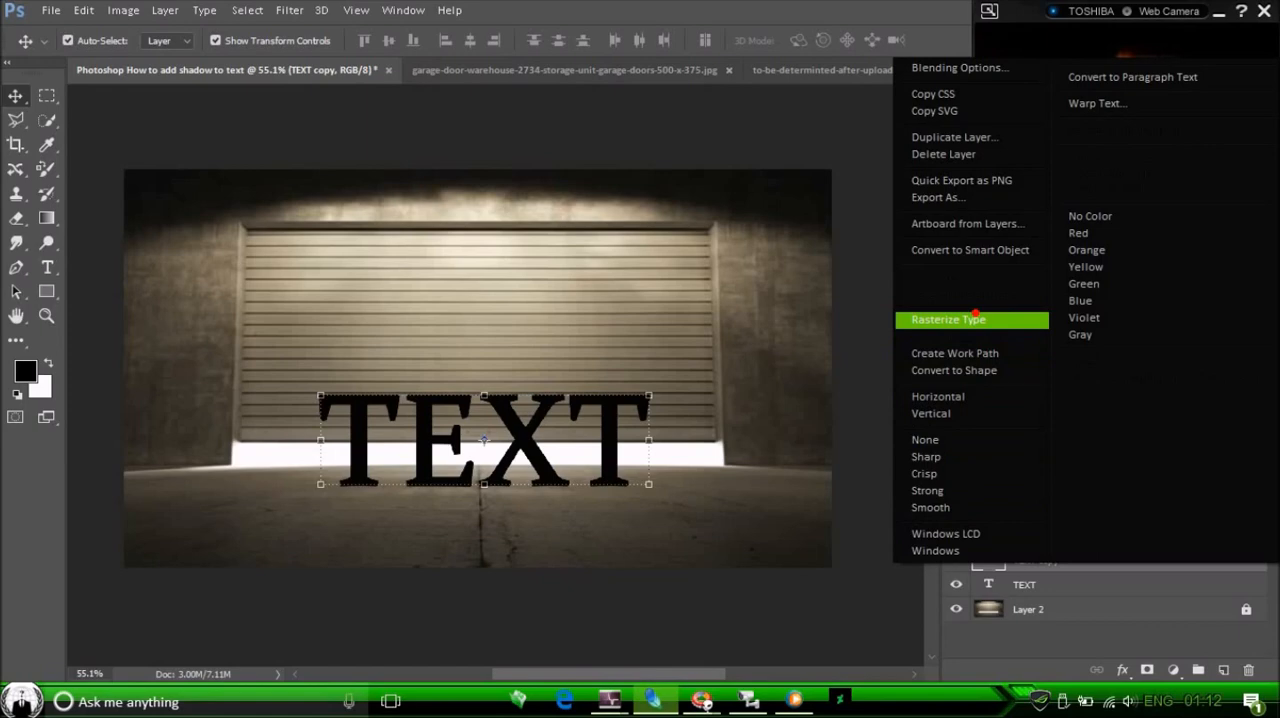
Rasterize the TEXT copy layer so it becomes editable pixels.
click(948, 320)
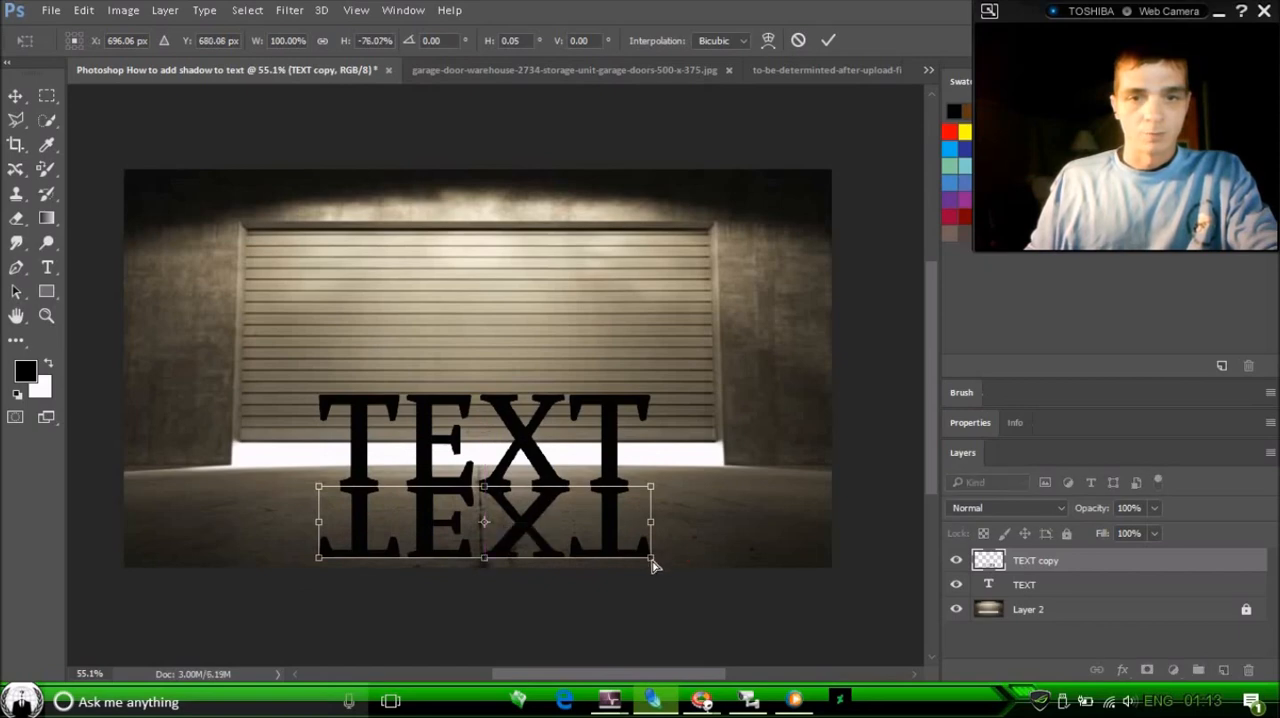
Reshape the flipped TEXT copy below the word and slant it across the floor as a shadow.
drag(650, 560, 780, 562)
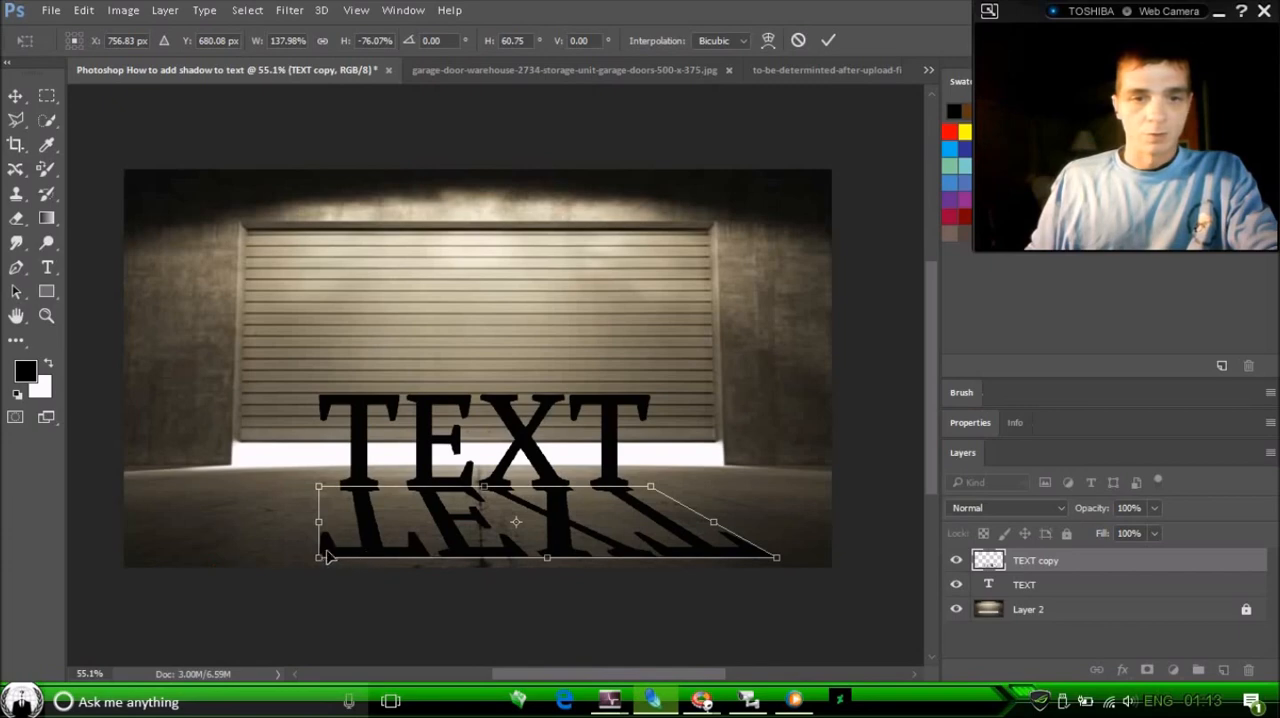
drag(778, 556, 830, 524)
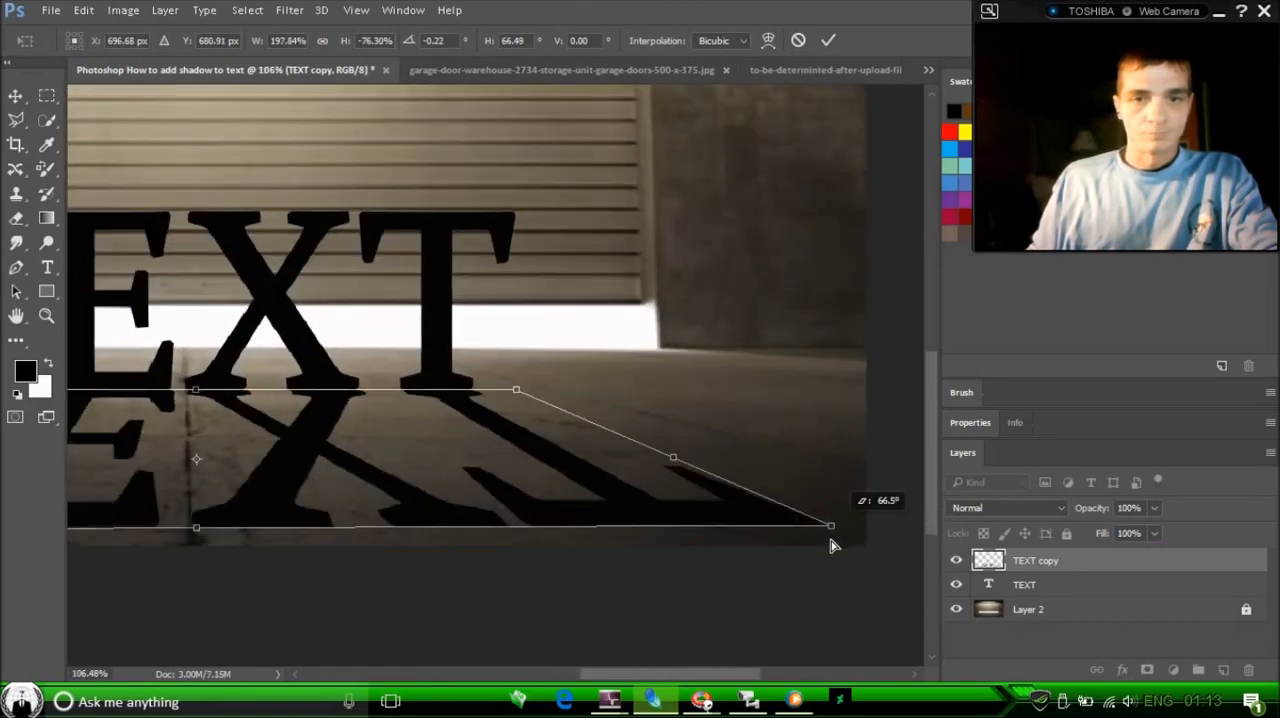
Pull the shadow copy's bottom edge outward to lengthen it across the floor.
drag(830, 524, 824, 530)
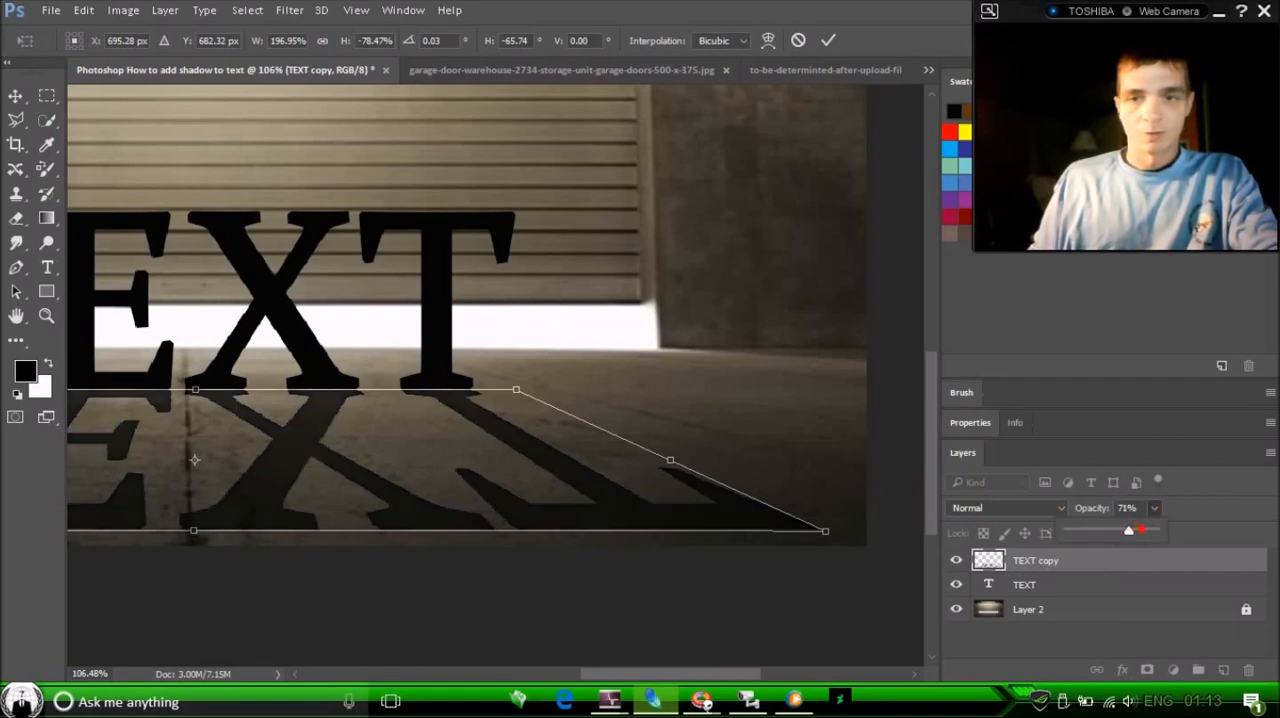
Lower the TEXT copy shadow layer's opacity to 77%.
drag(1128, 532, 1140, 532)
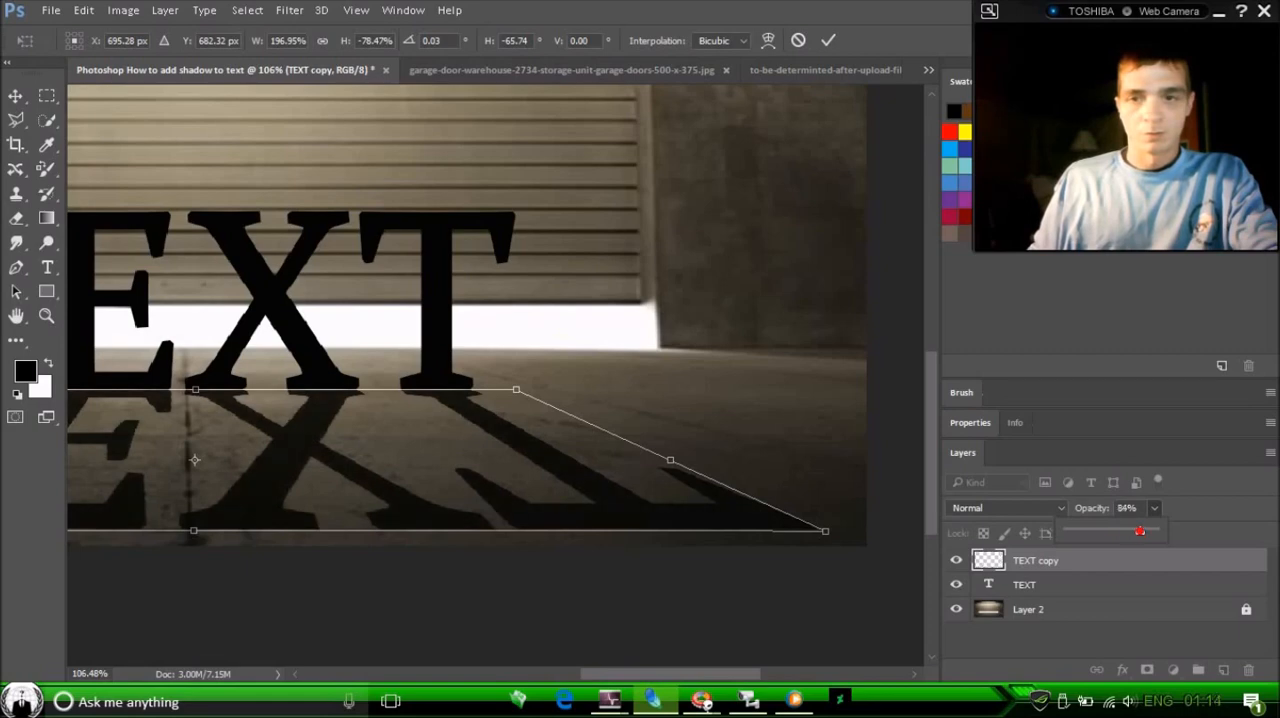
drag(1140, 532, 1134, 532)
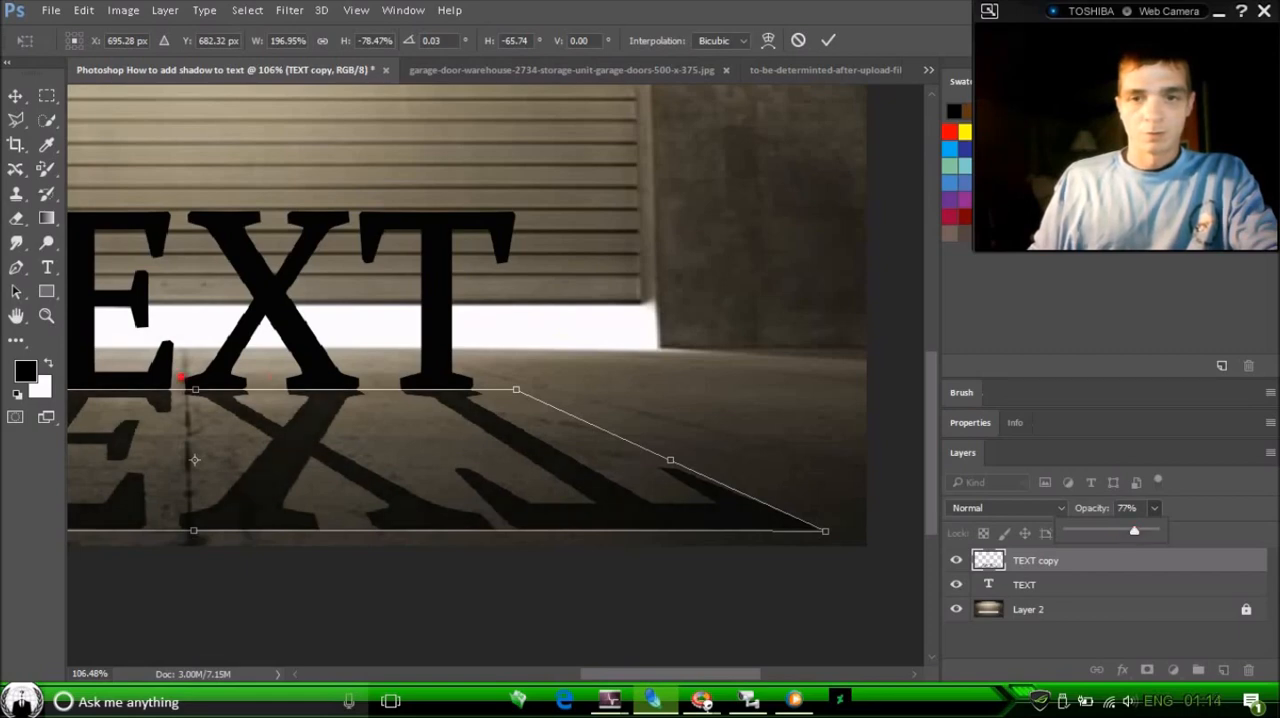